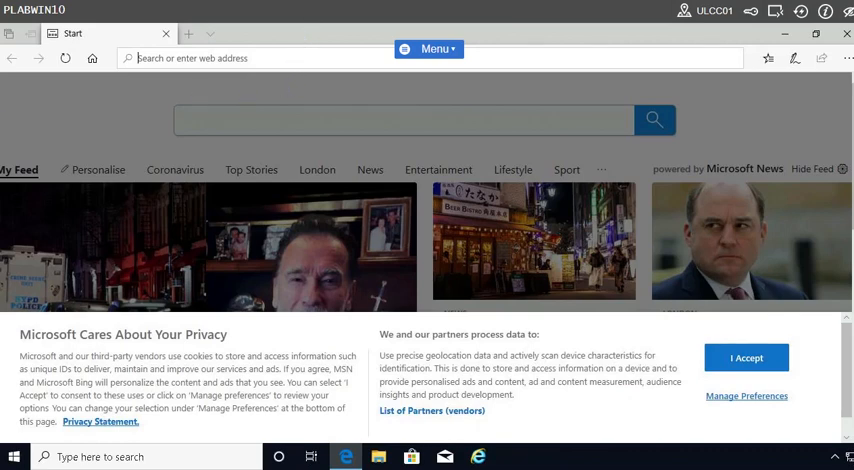
mouse_move(280, 144)
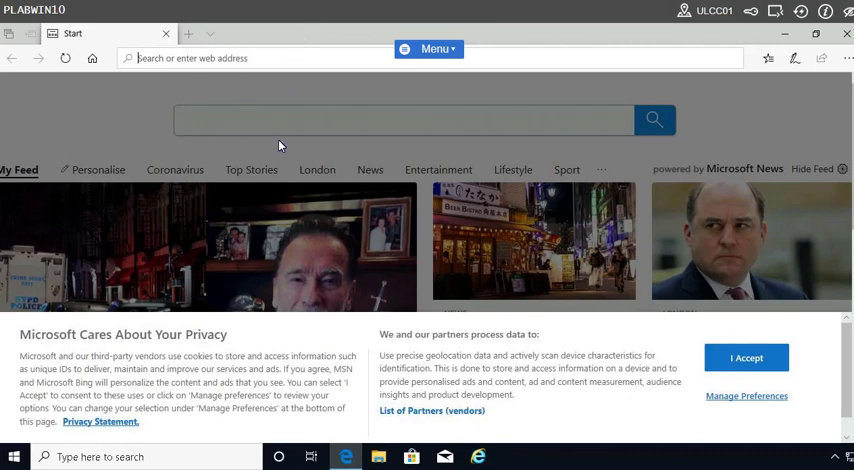
mouse_move(264, 136)
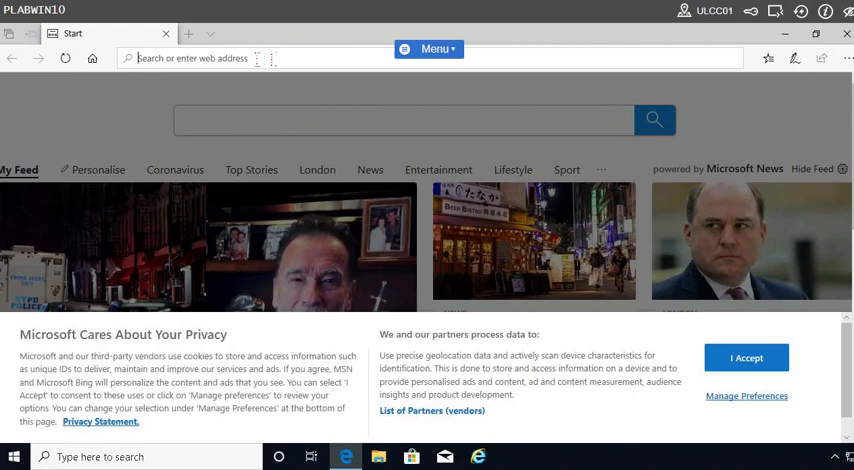
Step: Navigate Edge to portal.office.com to reach the Microsoft sign-in page
type("por")
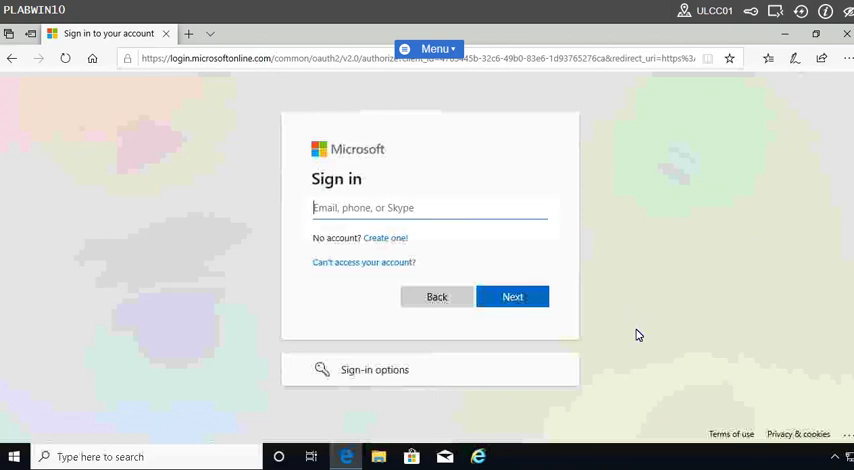
mouse_move(670, 348)
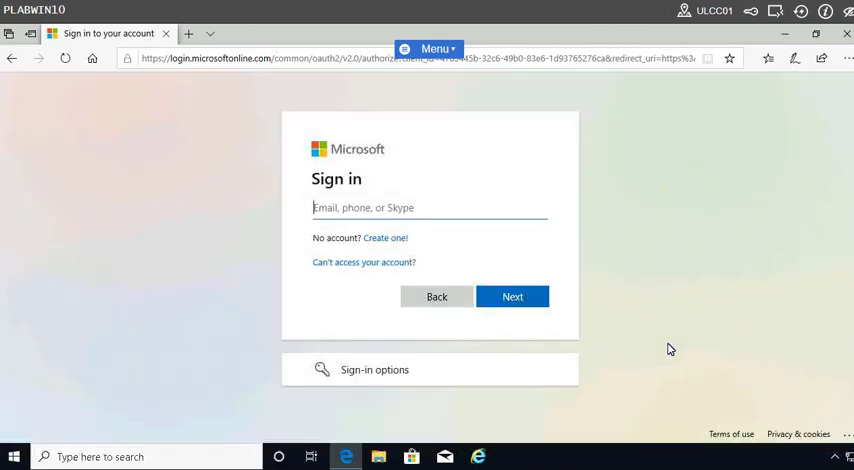
mouse_move(732, 388)
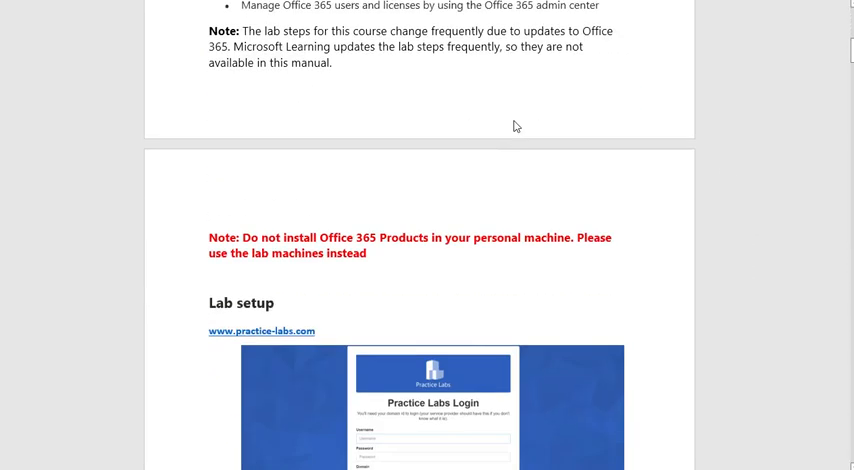
Step: Scroll the Word lab guide down to the license-assignment and finish steps for bulk user addition
scroll("down", 3)
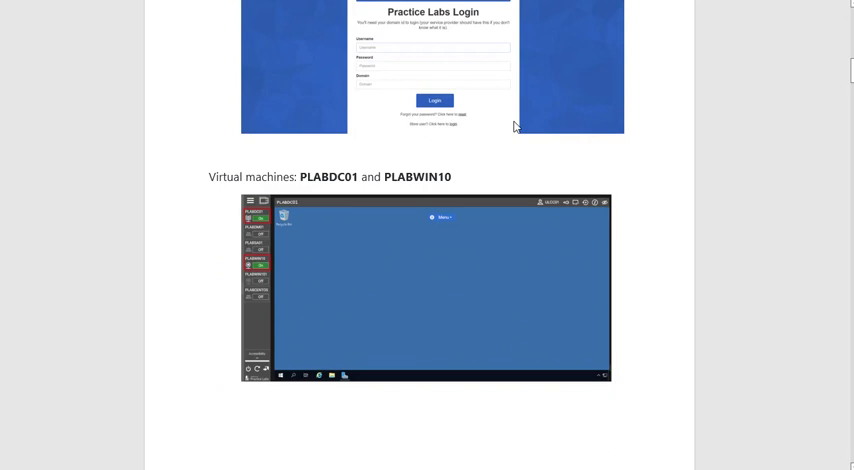
scroll("down", 3)
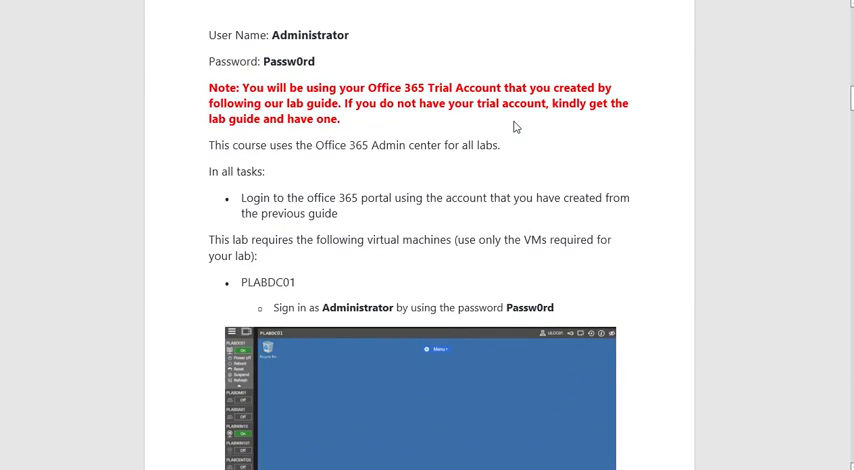
scroll("down", 3)
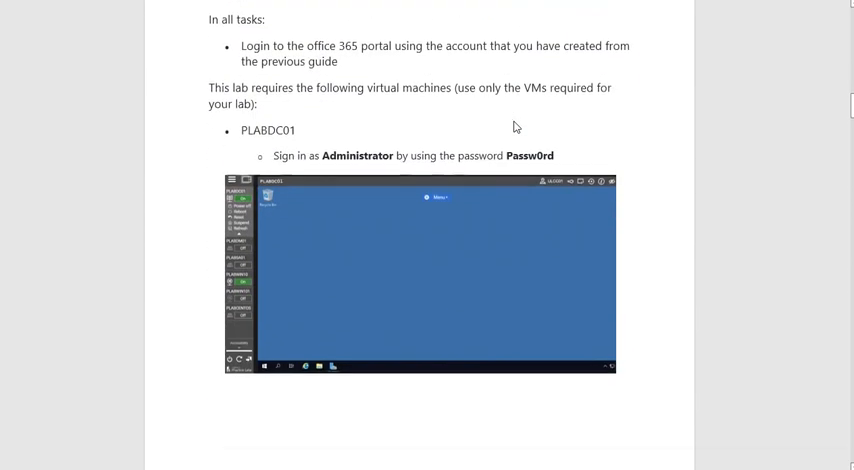
scroll("down", 3)
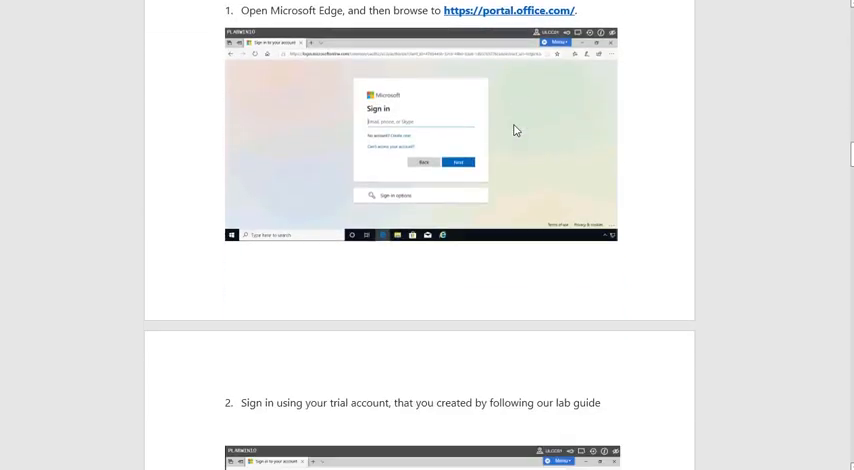
scroll("down", 3)
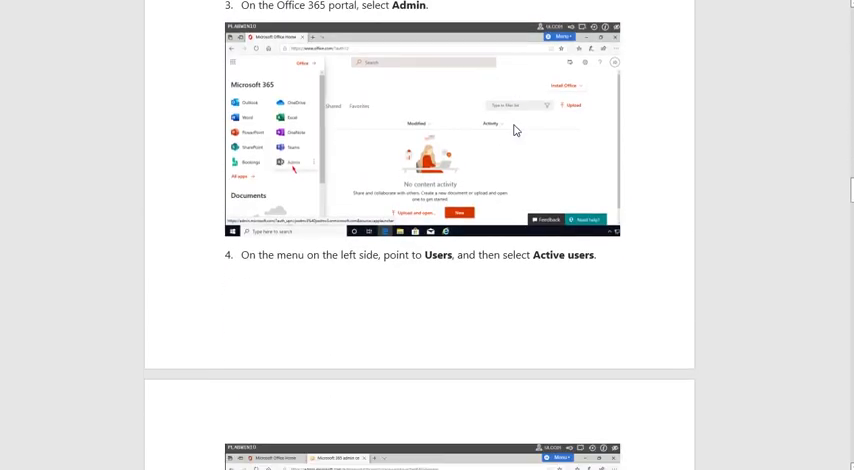
scroll("down", 3)
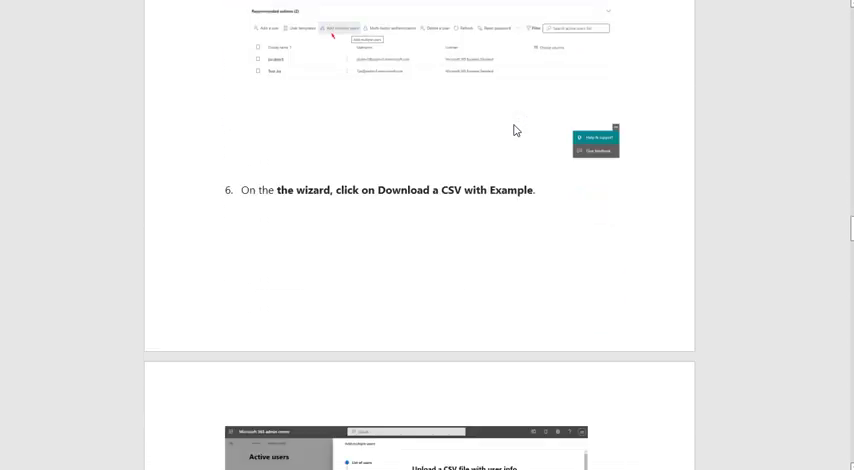
scroll("down", 3)
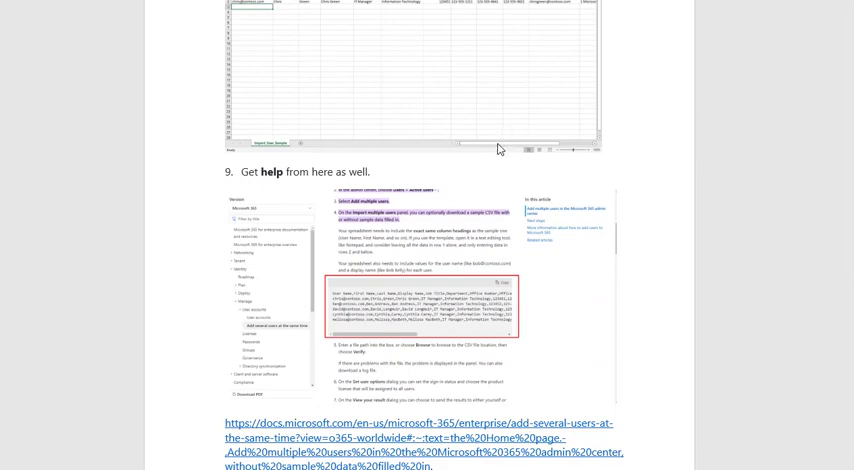
scroll("down", 3)
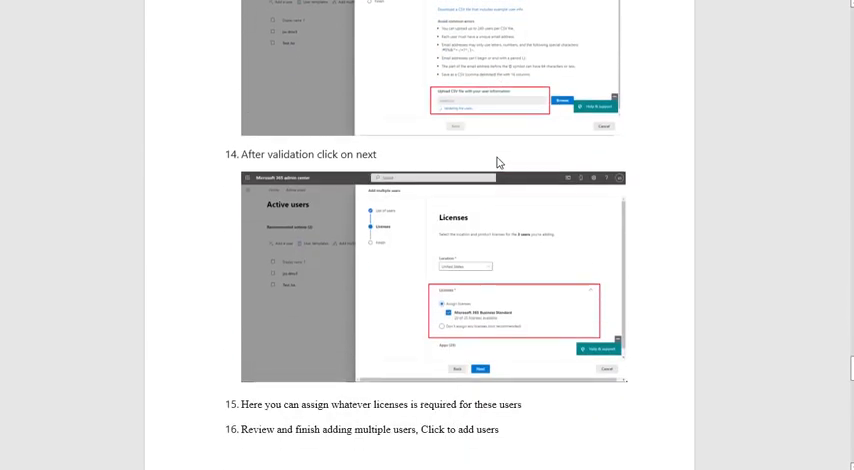
scroll("down", 3)
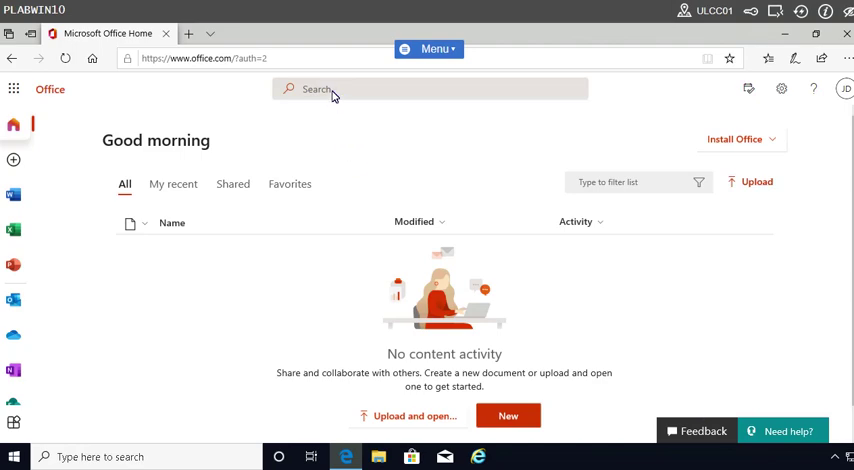
mouse_move(108, 90)
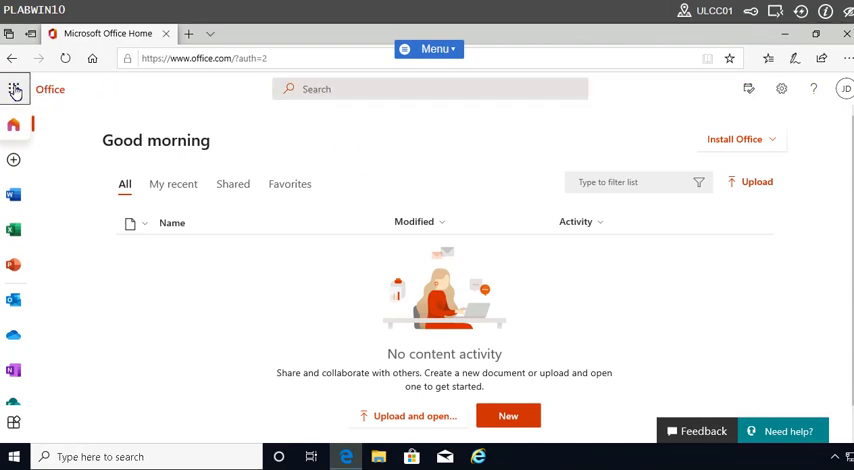
Step: Launch Admin from the app launcher and choose 'Skip for now' on the security prompt
left_click(18, 92)
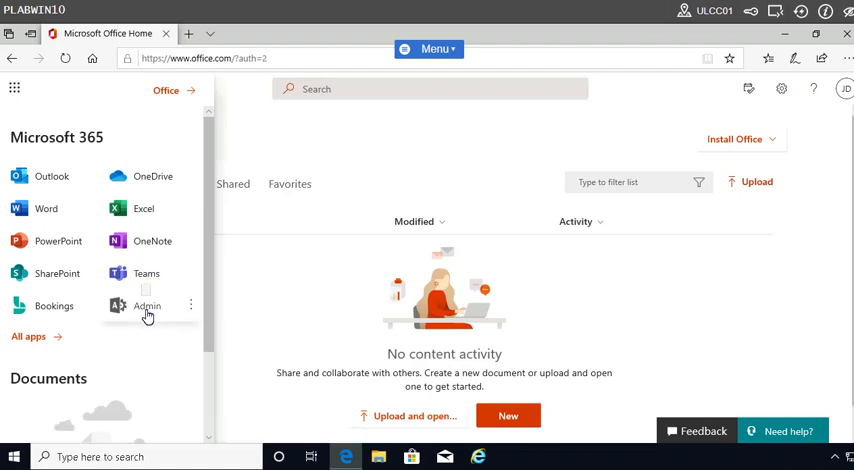
left_click(146, 304)
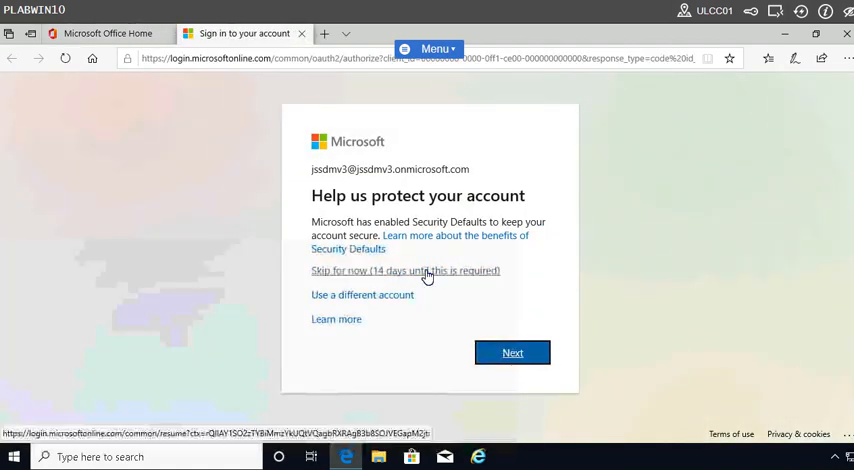
left_click(404, 270)
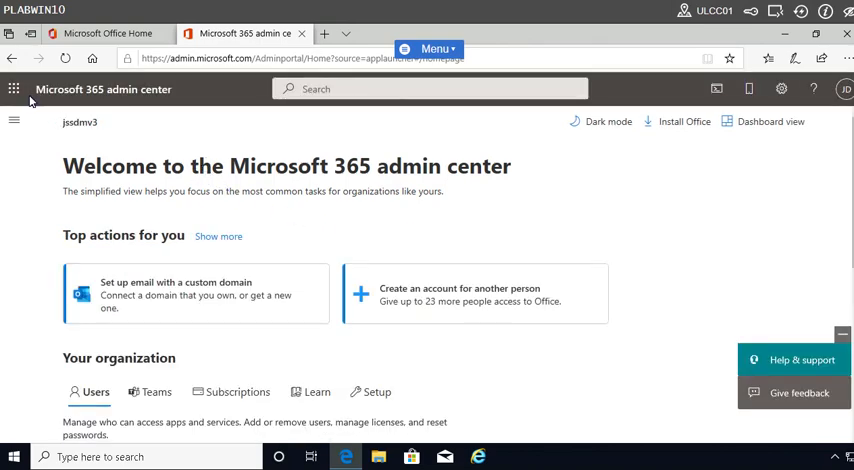
Step: Go to Users > Active users in the navigation and start Add multiple users
left_click(16, 116)
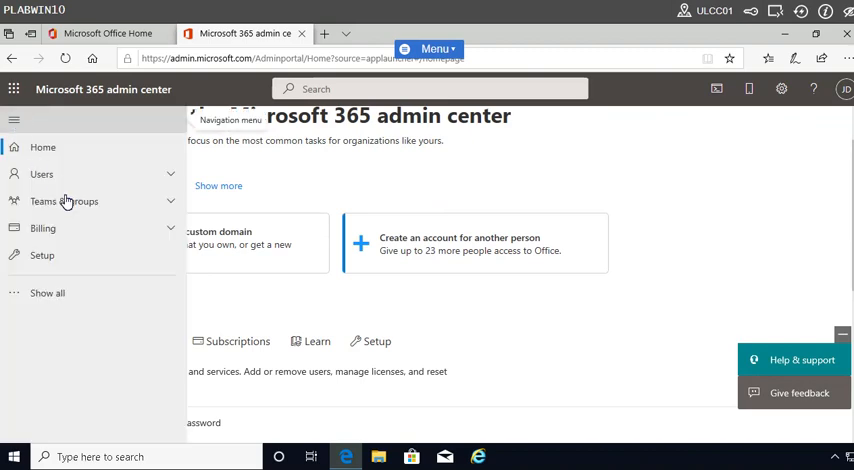
left_click(50, 174)
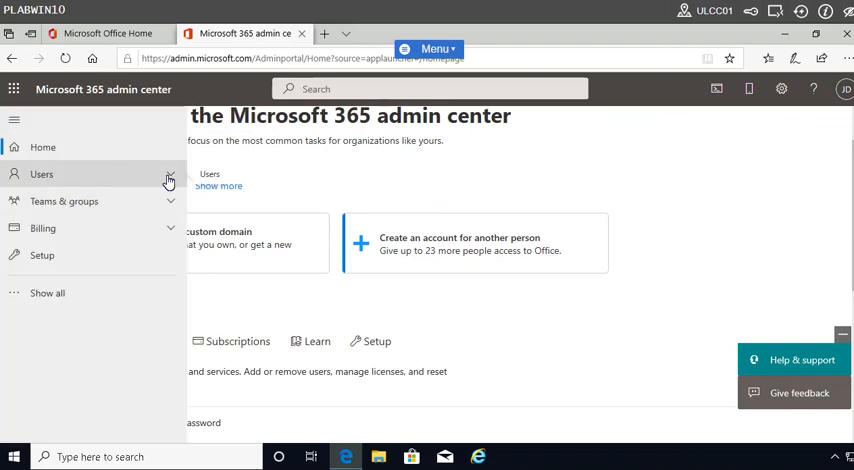
left_click(44, 172)
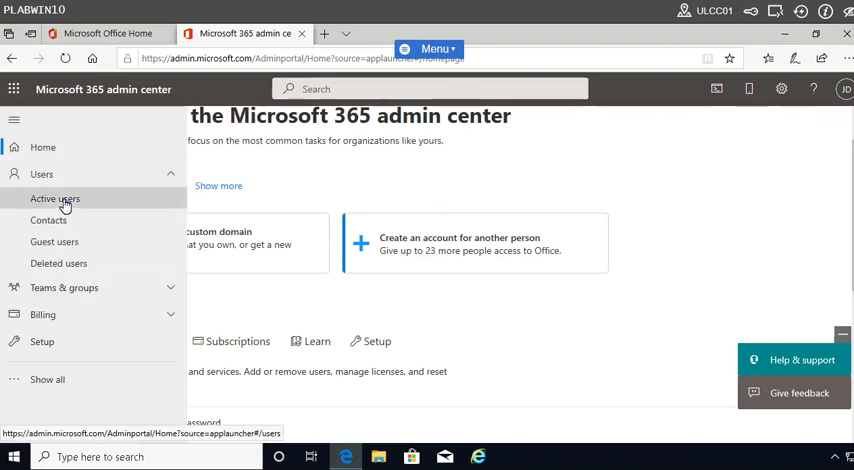
left_click(62, 196)
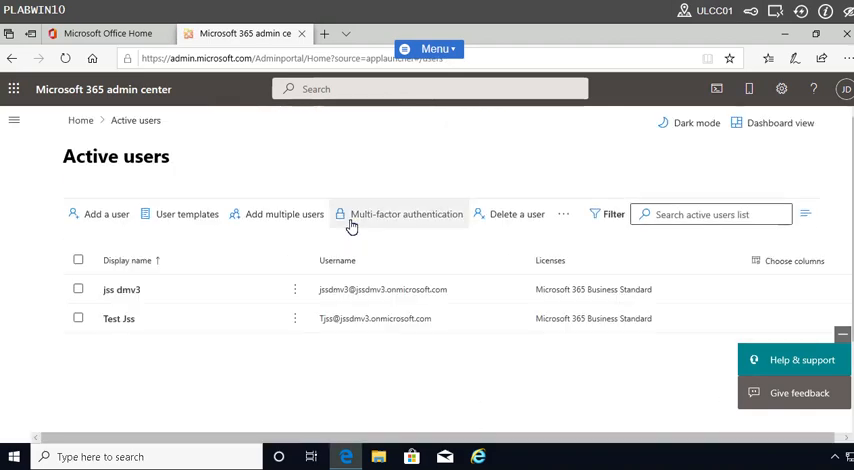
mouse_move(296, 216)
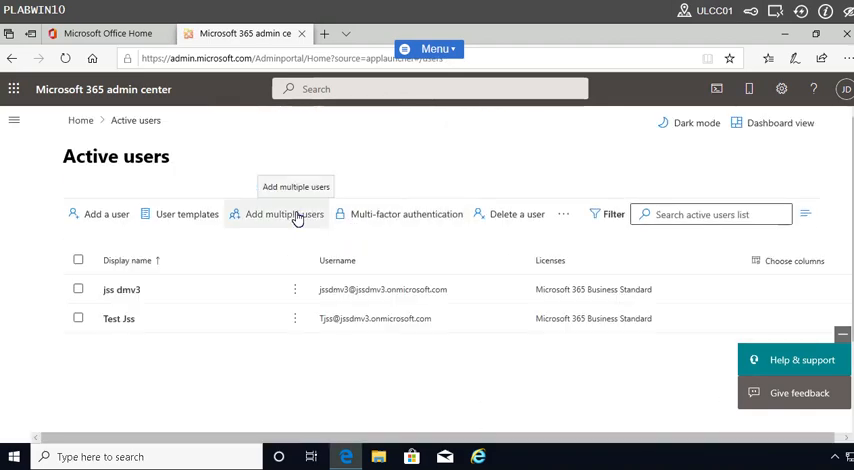
mouse_move(194, 146)
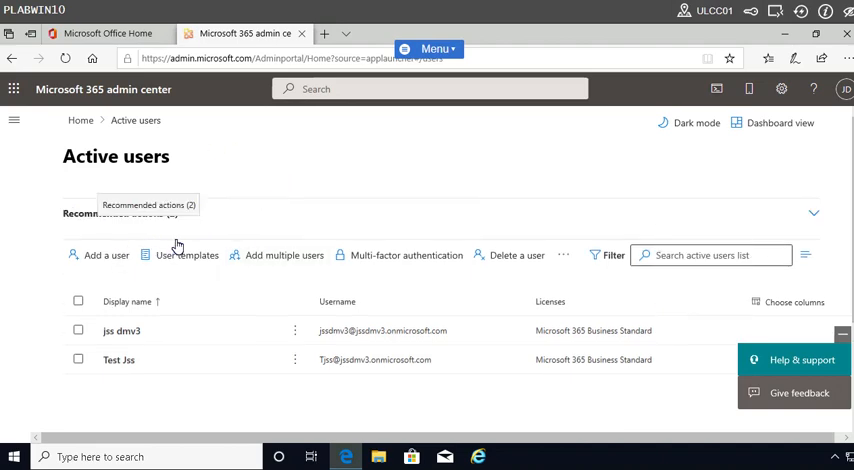
mouse_move(284, 268)
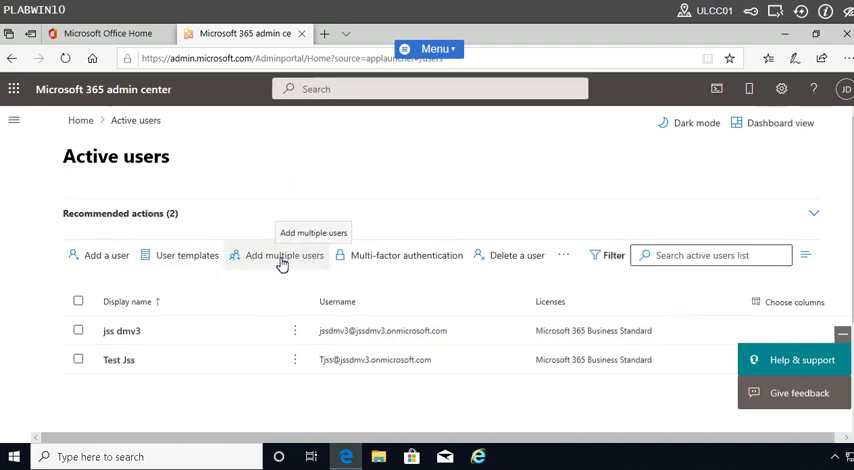
left_click(284, 254)
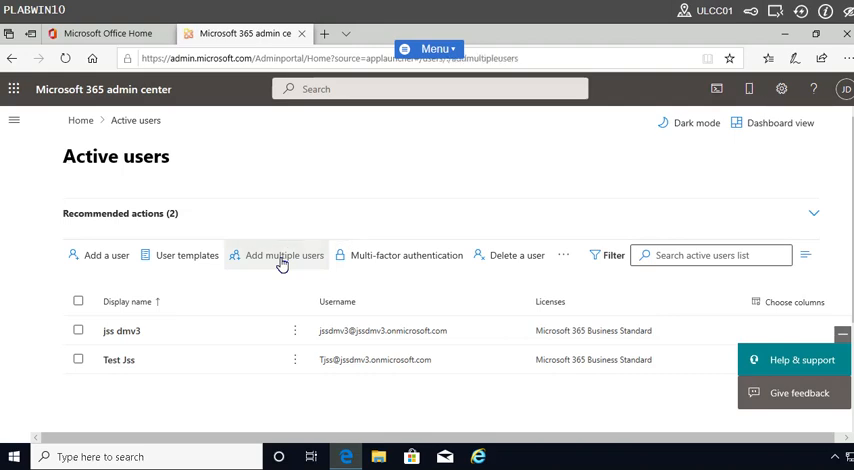
Step: Review the CSV upload guidance and download the Import_User_Sample.csv template with headers
left_click(284, 254)
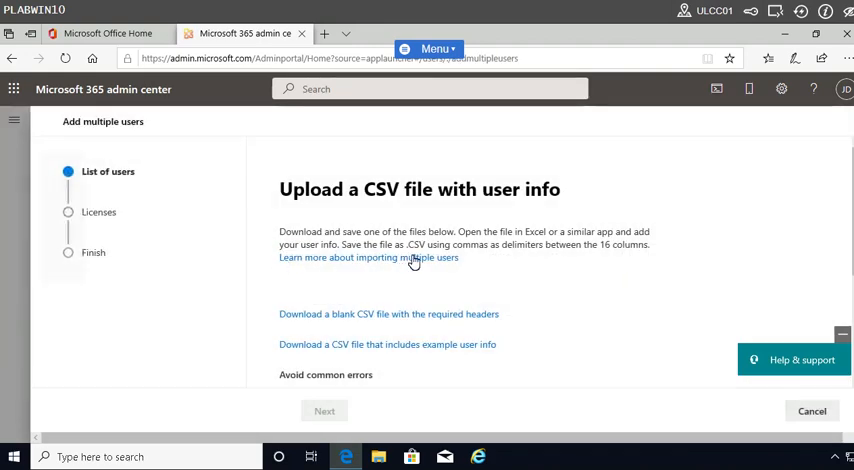
mouse_move(524, 230)
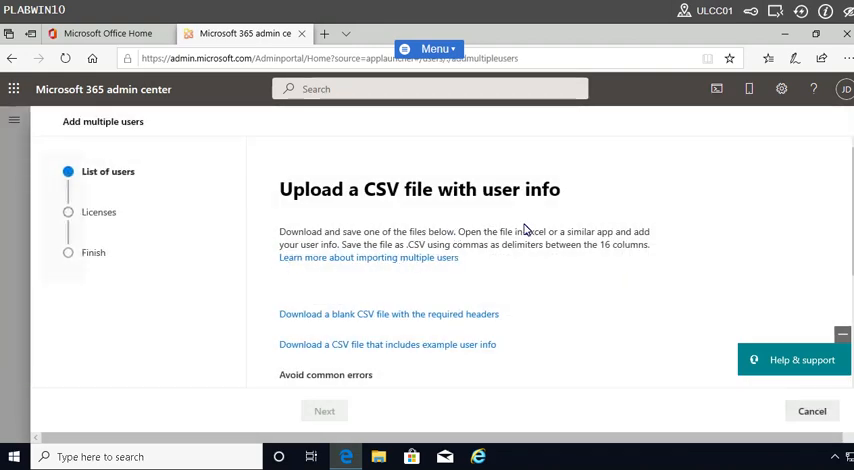
scroll("down", 3)
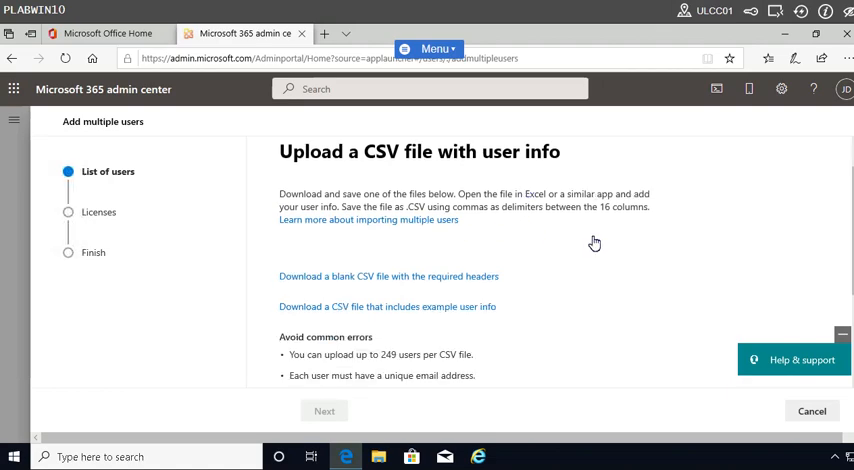
scroll("down", 3)
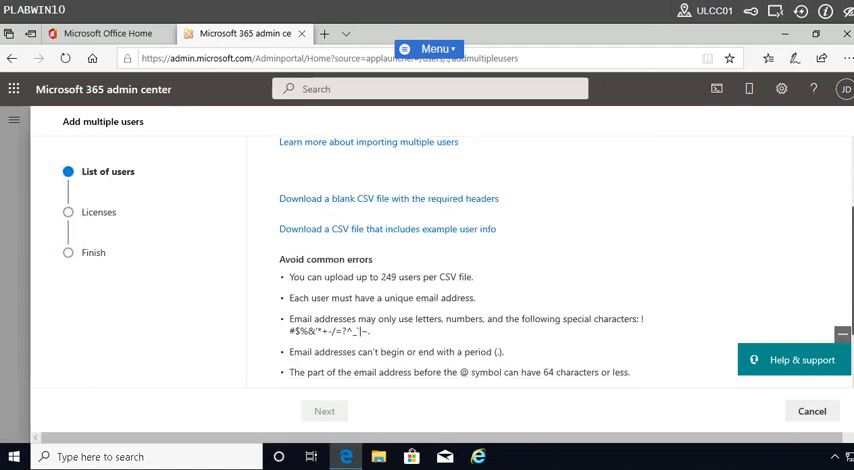
scroll("down", 3)
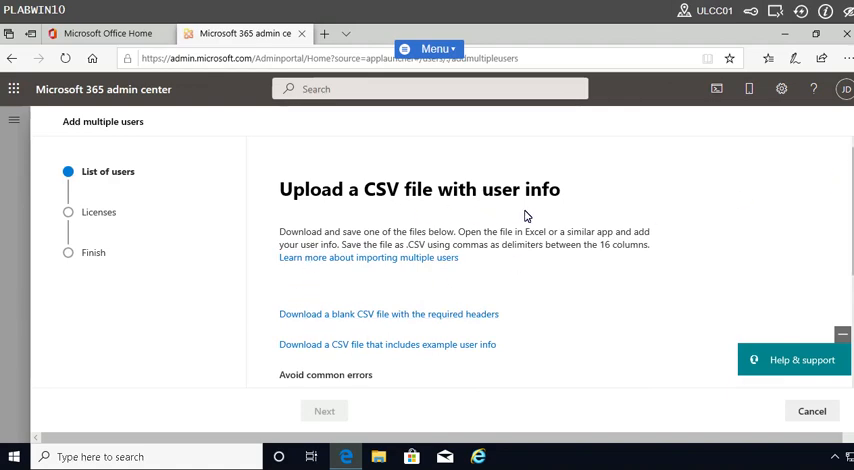
scroll("down", 3)
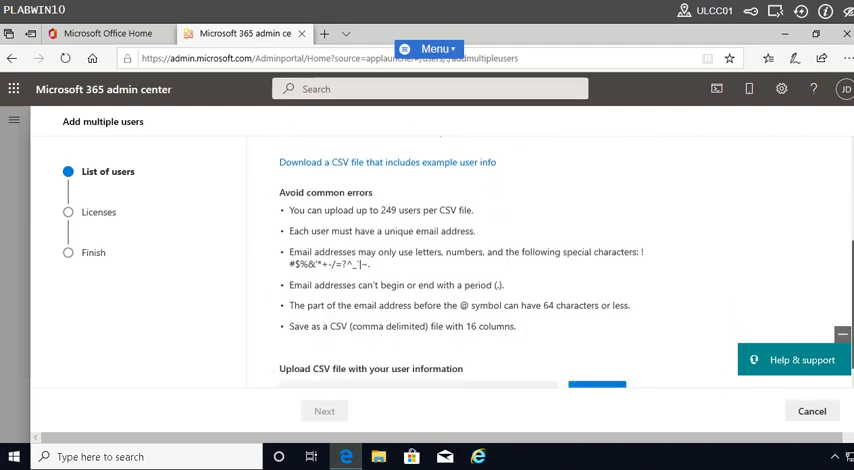
scroll("down", 3)
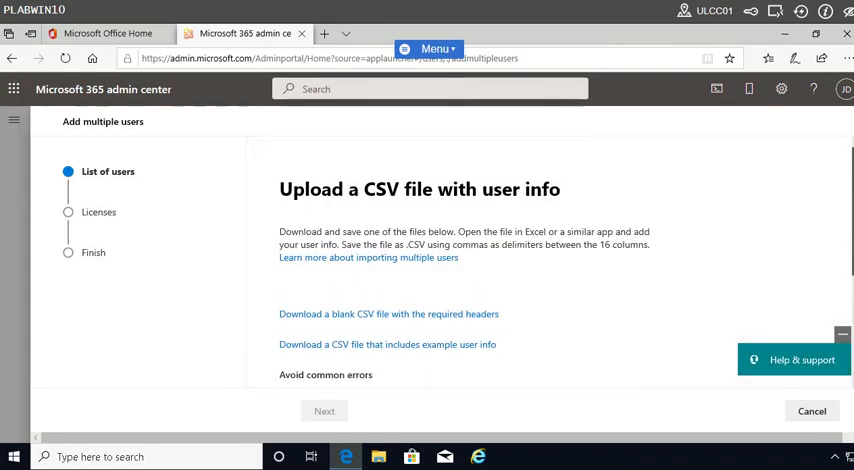
scroll("down", 3)
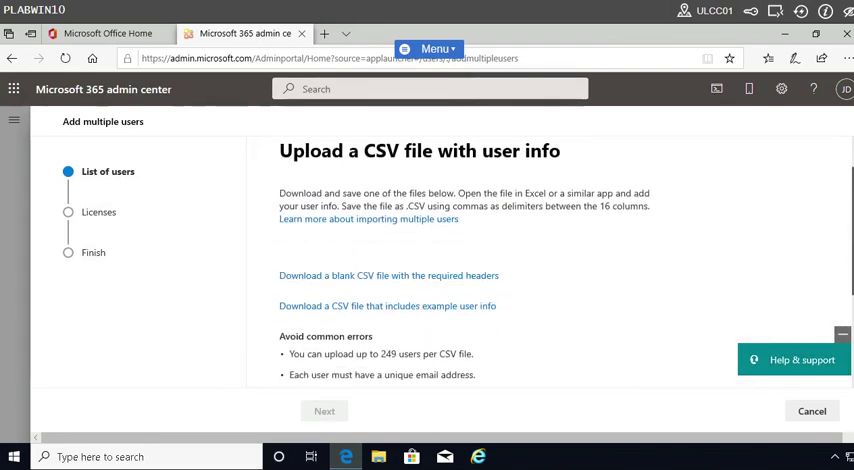
mouse_move(324, 288)
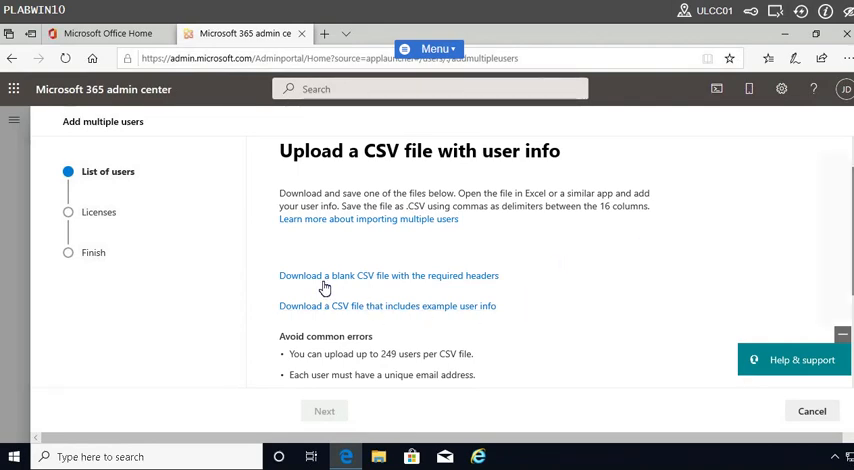
mouse_move(316, 312)
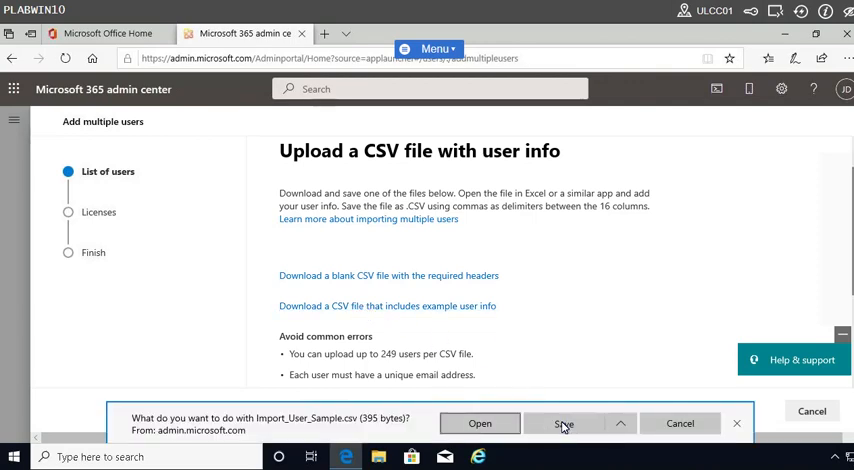
Step: Save Import_User_Sample.csv to Downloads, view it in Explorer and cancel opening it in a desktop app
left_click(566, 424)
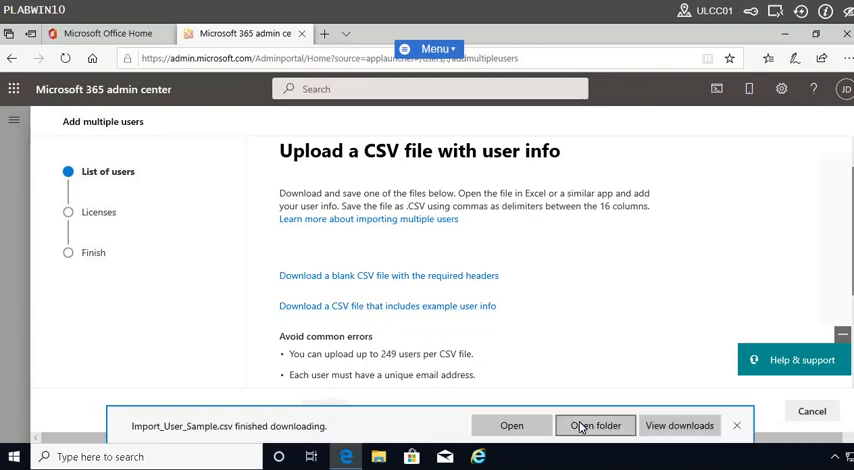
left_click(596, 424)
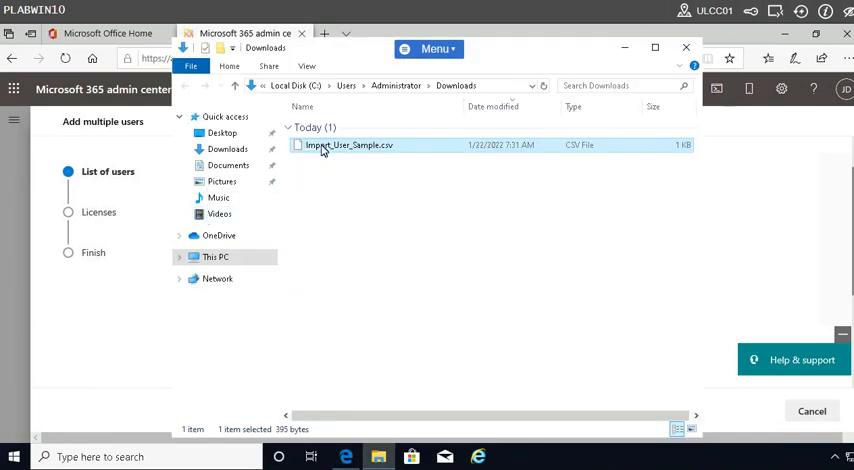
double_click(348, 144)
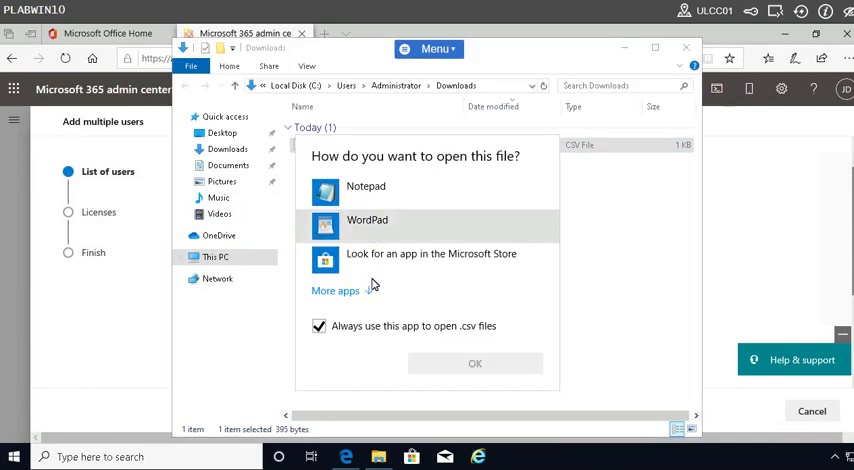
left_click(336, 290)
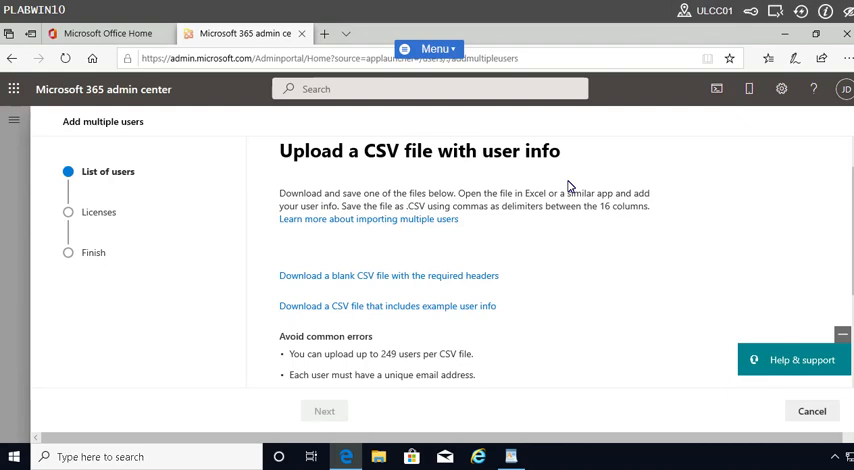
mouse_move(544, 192)
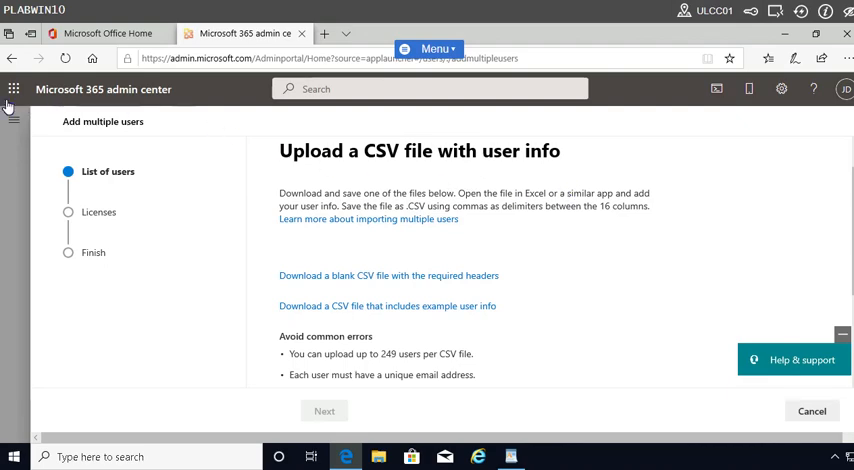
Step: Go to Office home and launch Excel for the web to view Import_User_Sample.csv
left_click(110, 34)
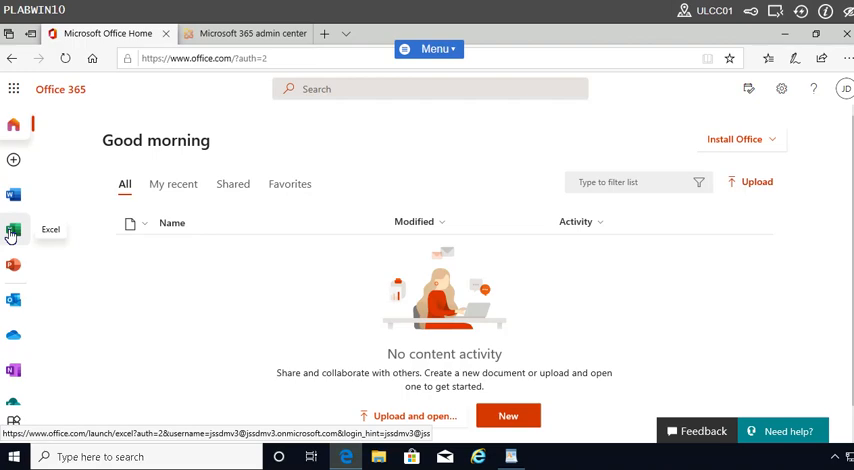
left_click(14, 230)
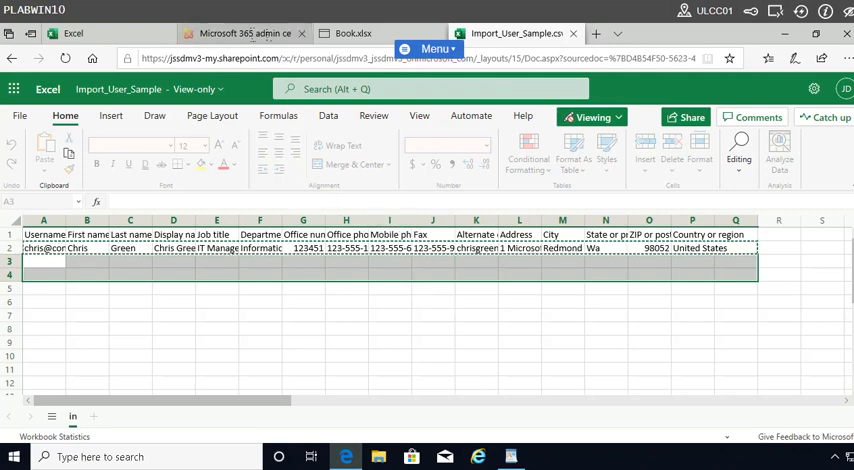
Step: Back in the admin center, browse Downloads and attach the 'users 1' CSV file for upload
left_click(240, 32)
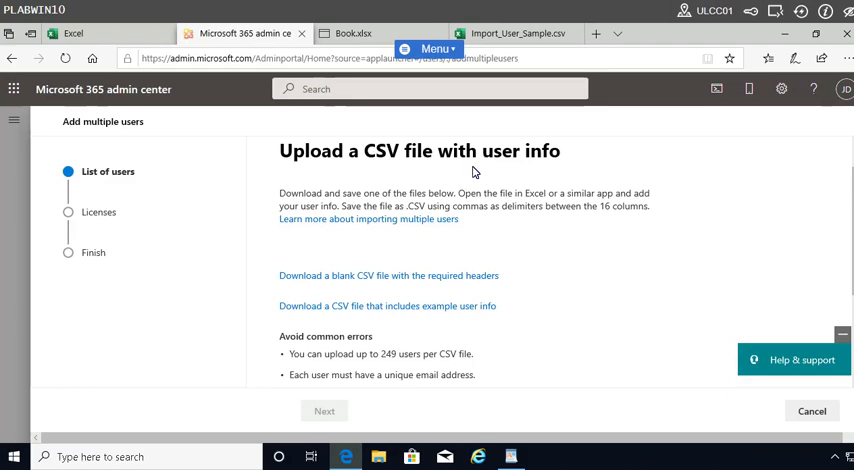
mouse_move(704, 362)
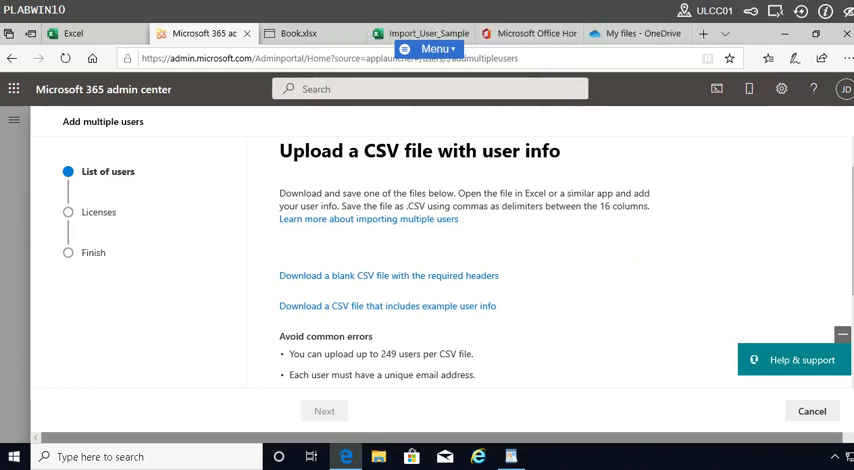
mouse_move(356, 276)
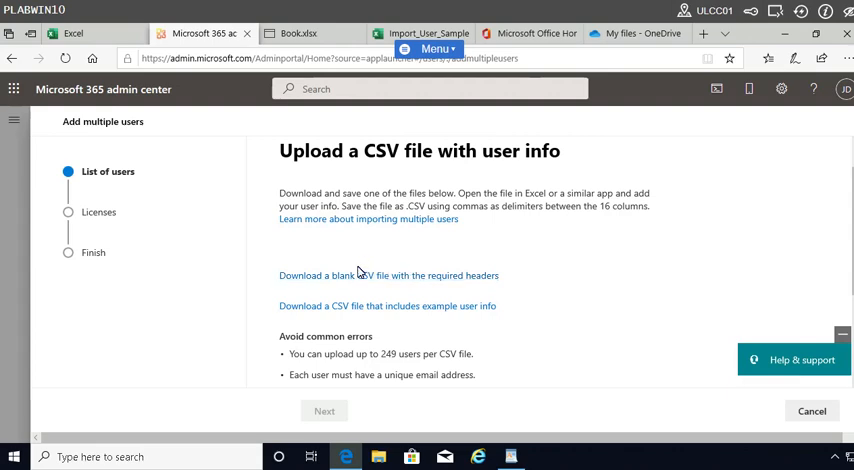
scroll("down", 3)
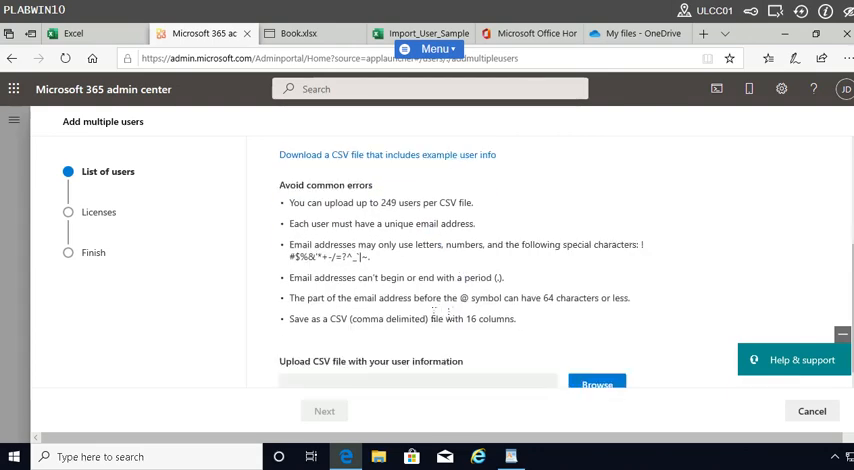
left_click(596, 380)
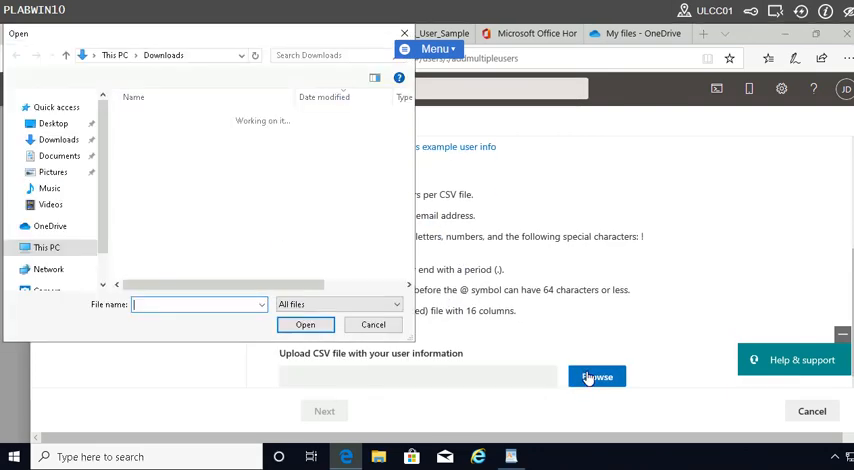
left_click(148, 136)
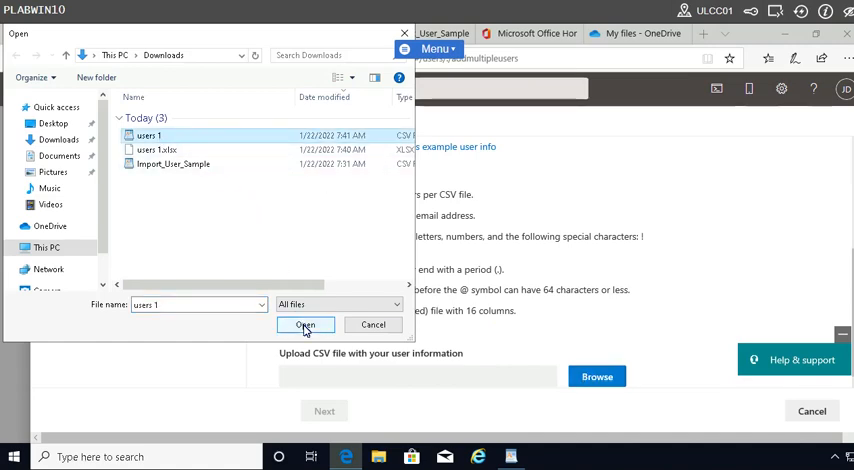
left_click(306, 324)
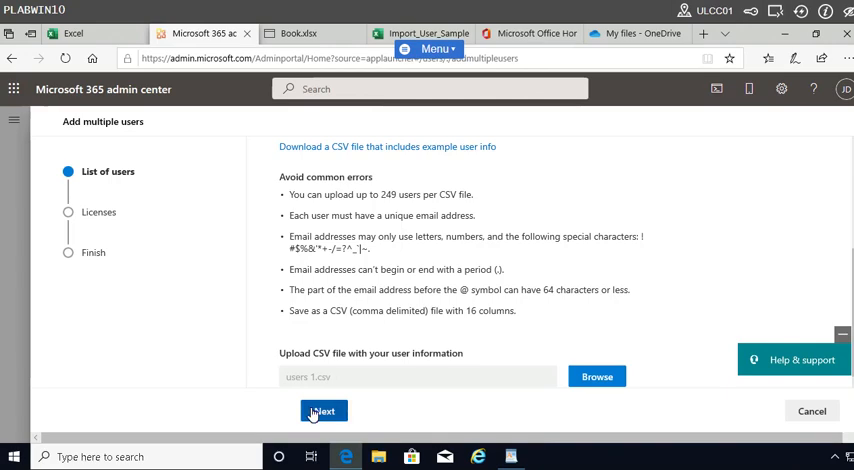
Step: Keep Microsoft 365 Business Standard licenses assigned and advance to the review step with 3 users
left_click(324, 410)
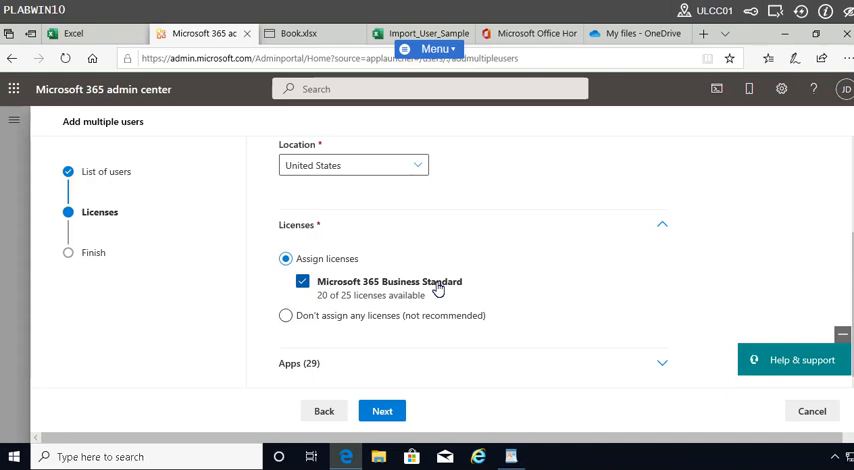
mouse_move(336, 340)
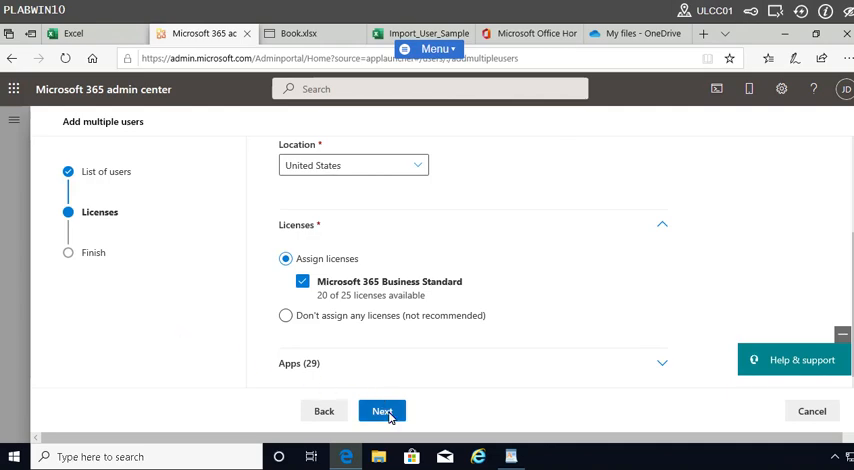
left_click(380, 410)
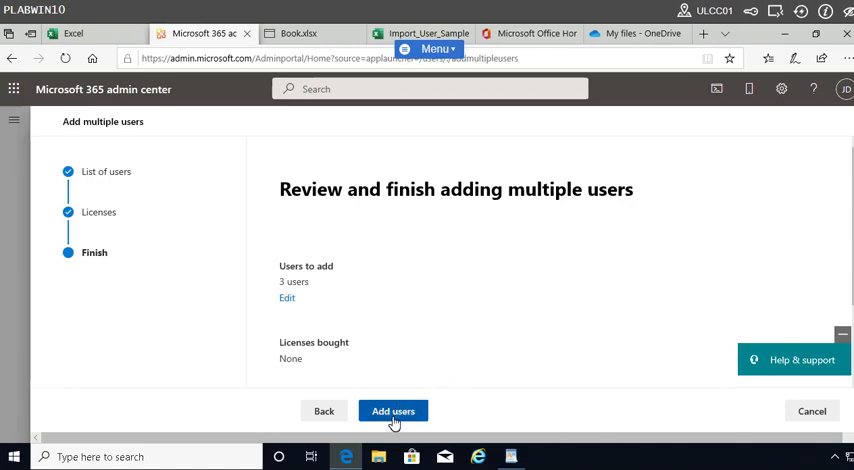
Step: Add the 3 users and view the confirmation offering sign-in information and user details download
left_click(392, 410)
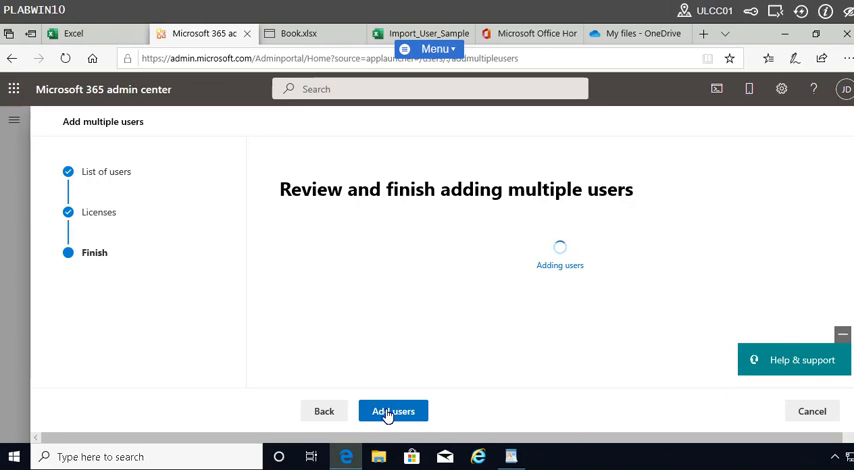
left_click(392, 410)
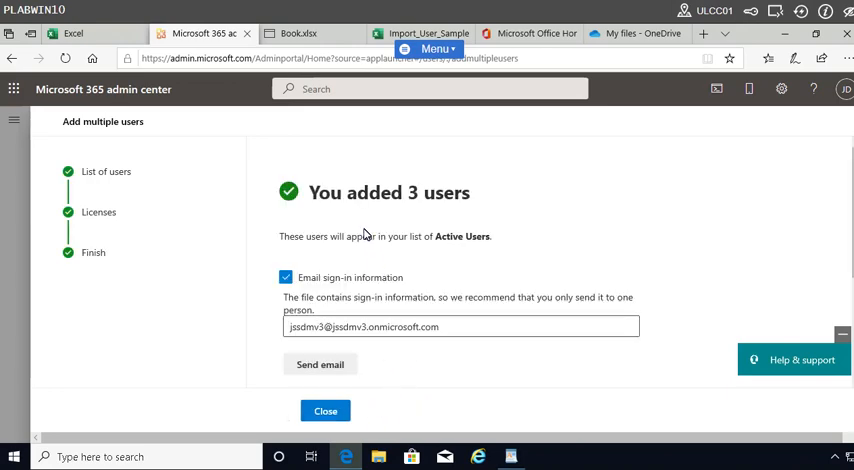
scroll("down", 3)
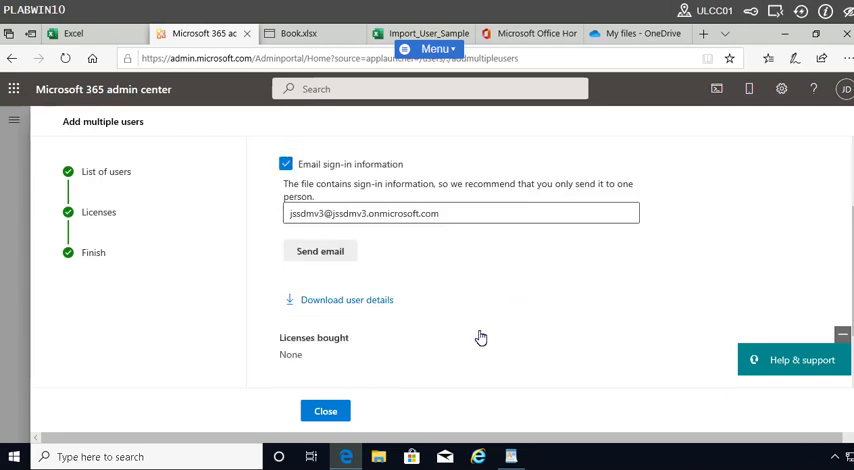
left_click(326, 410)
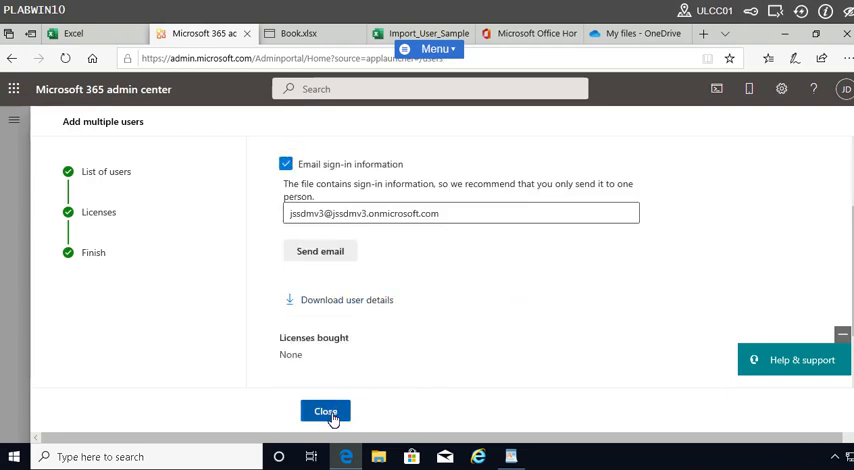
Step: Close the import results to return to Active users showing the three new licensed accounts
left_click(324, 412)
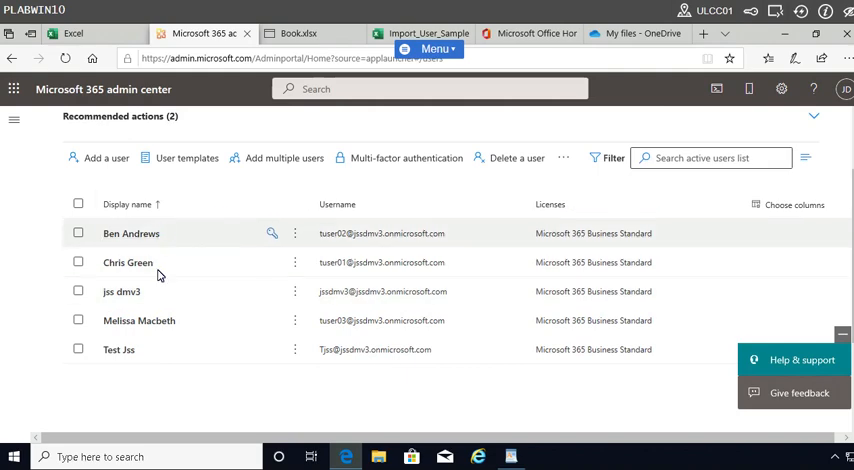
mouse_move(172, 276)
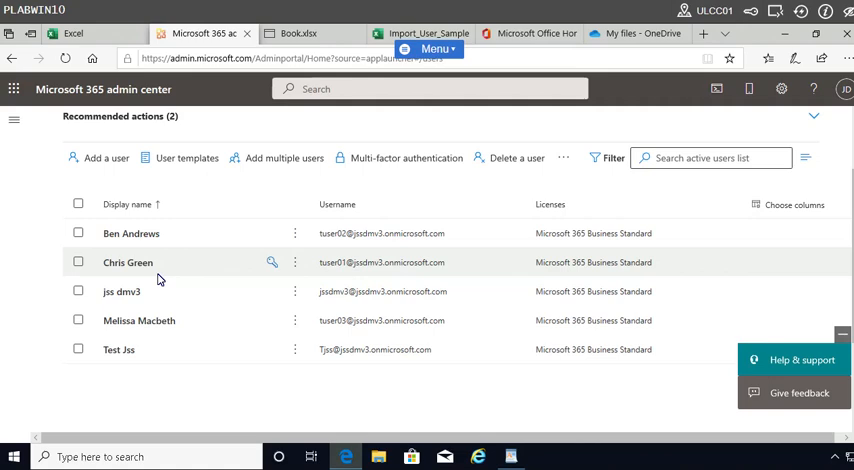
mouse_move(700, 418)
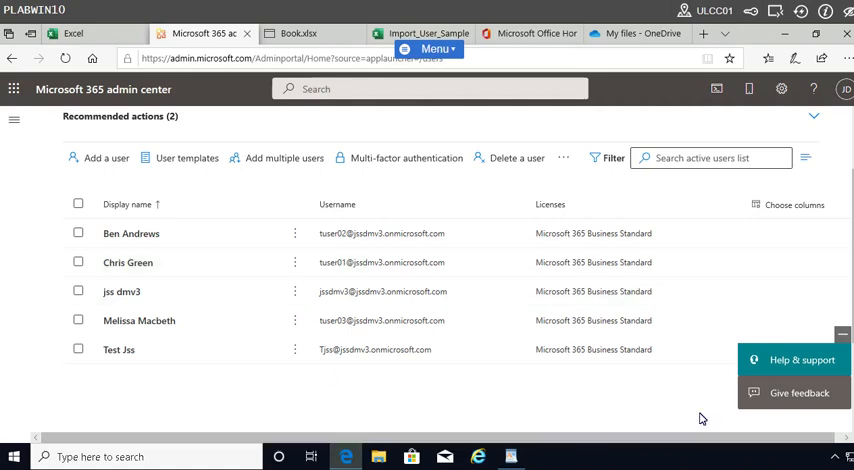